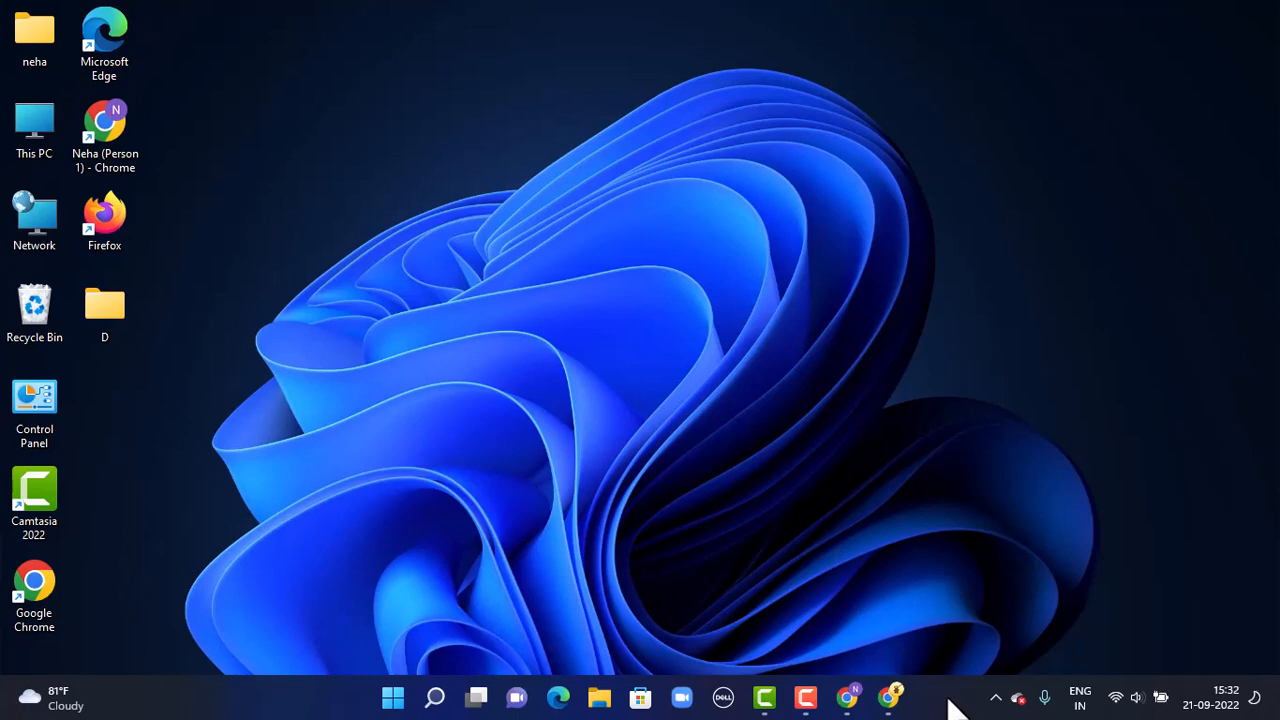
pyautogui.moveTo(900, 700)
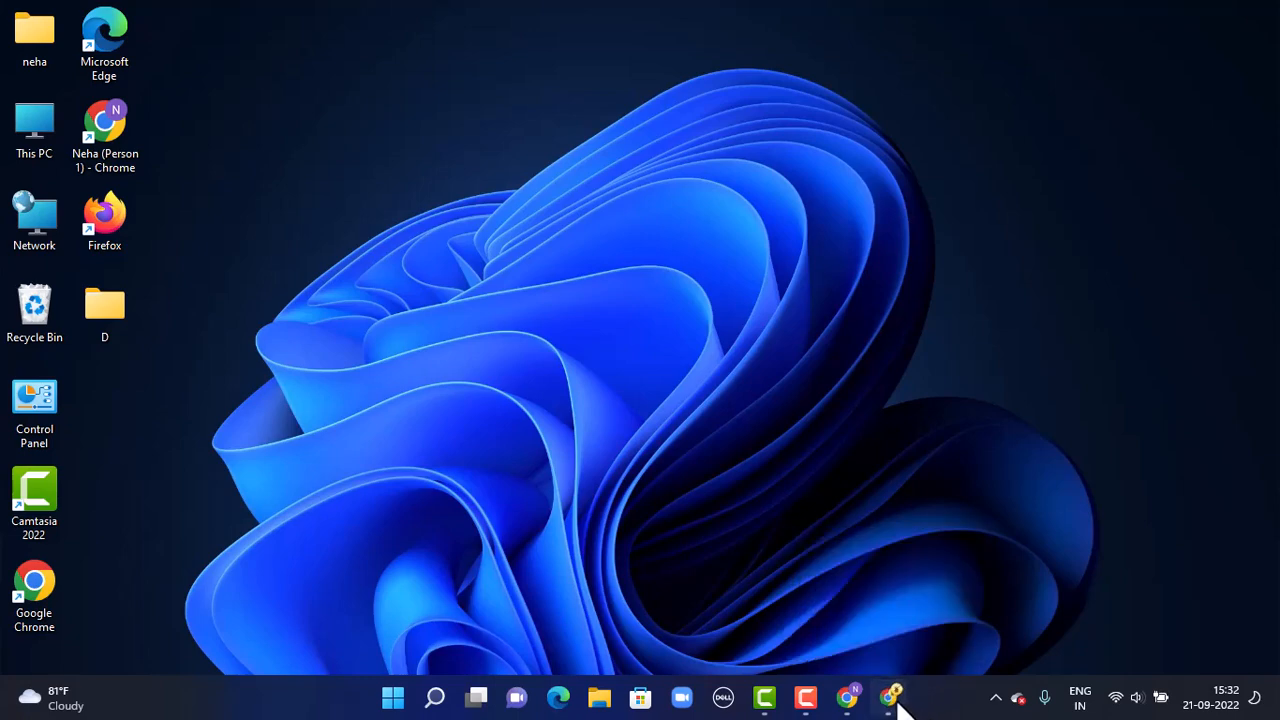
# Step: Launch Google Chrome from the Windows taskbar
pyautogui.click(895, 697)
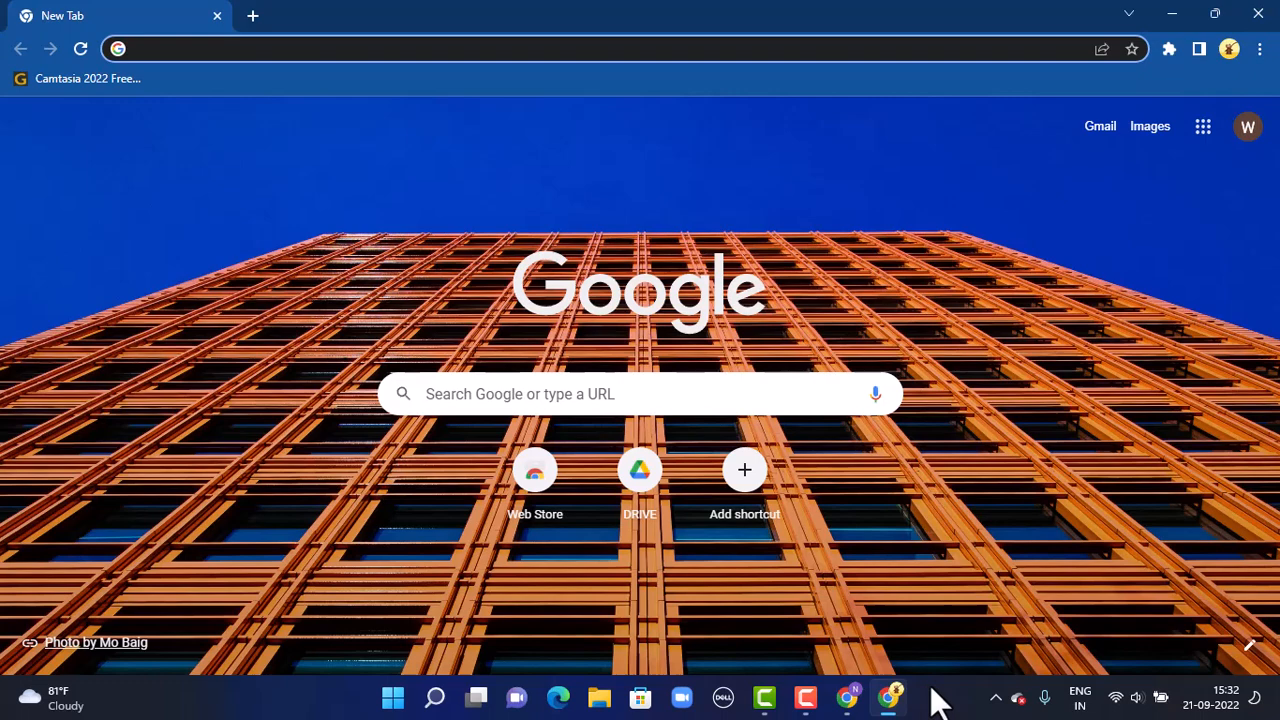
pyautogui.click(385, 48)
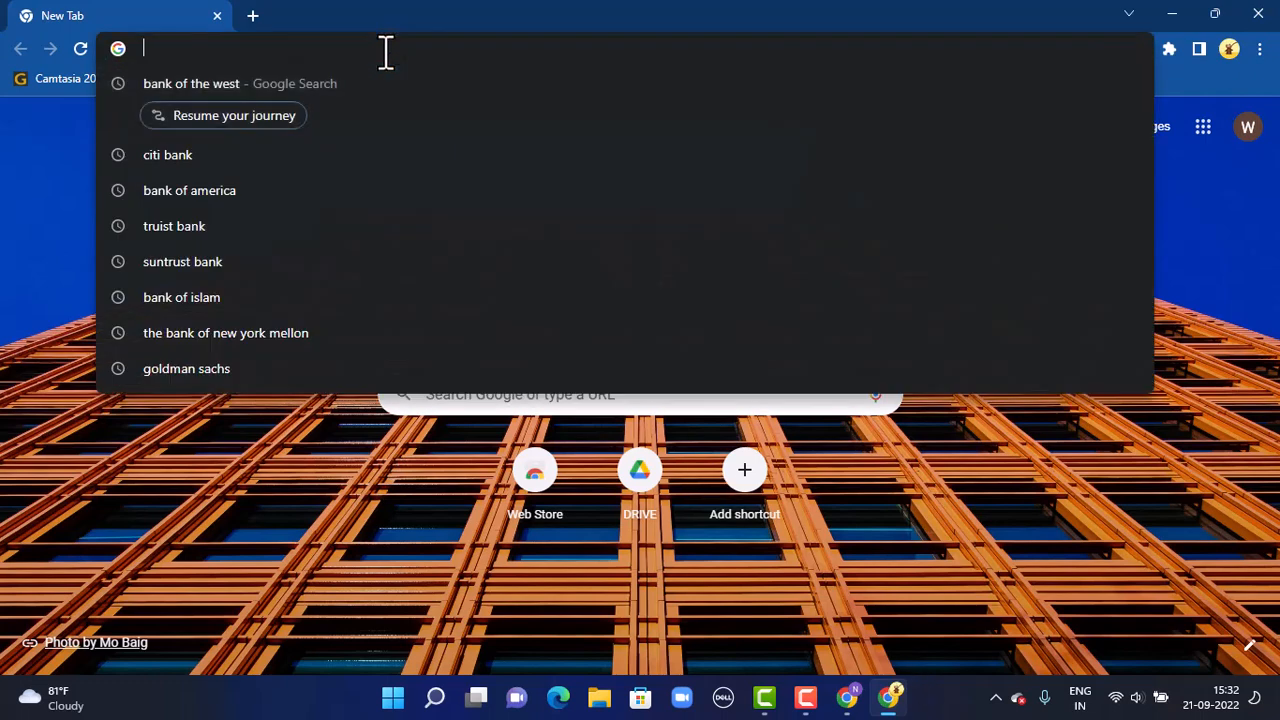
pyautogui.write('https://www.bankofthewest.com/')
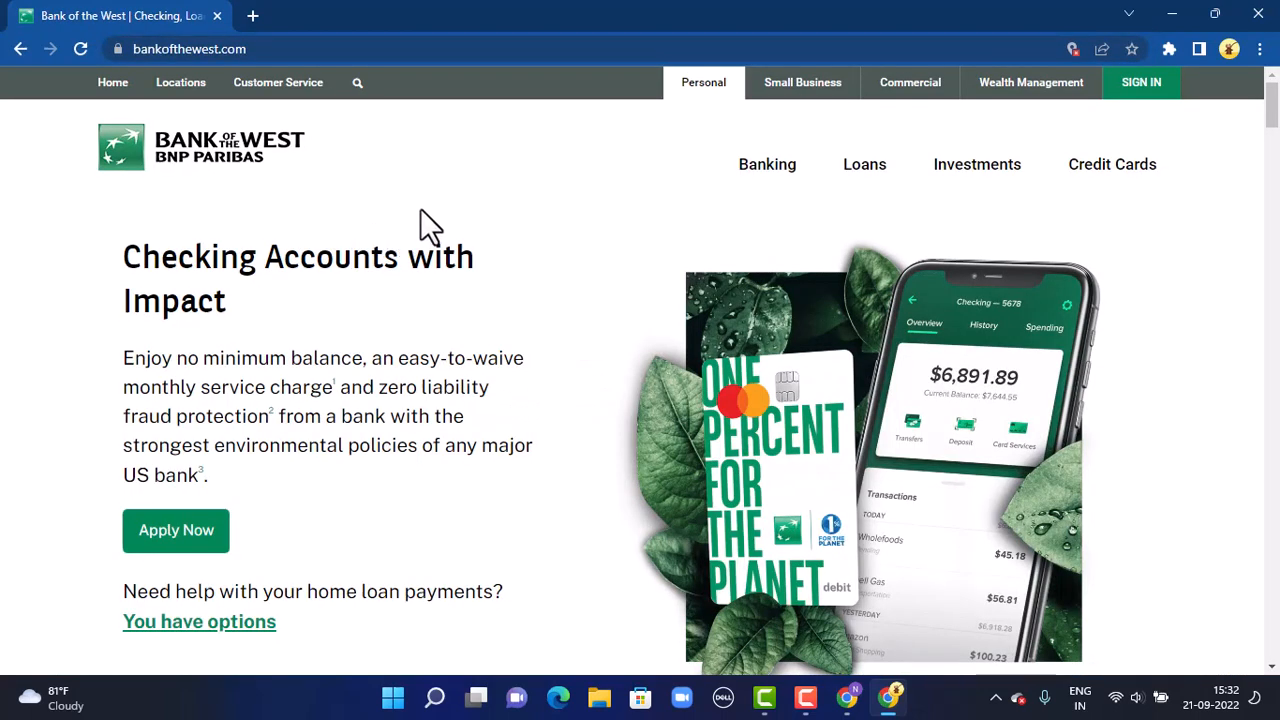
pyautogui.moveTo(583, 200)
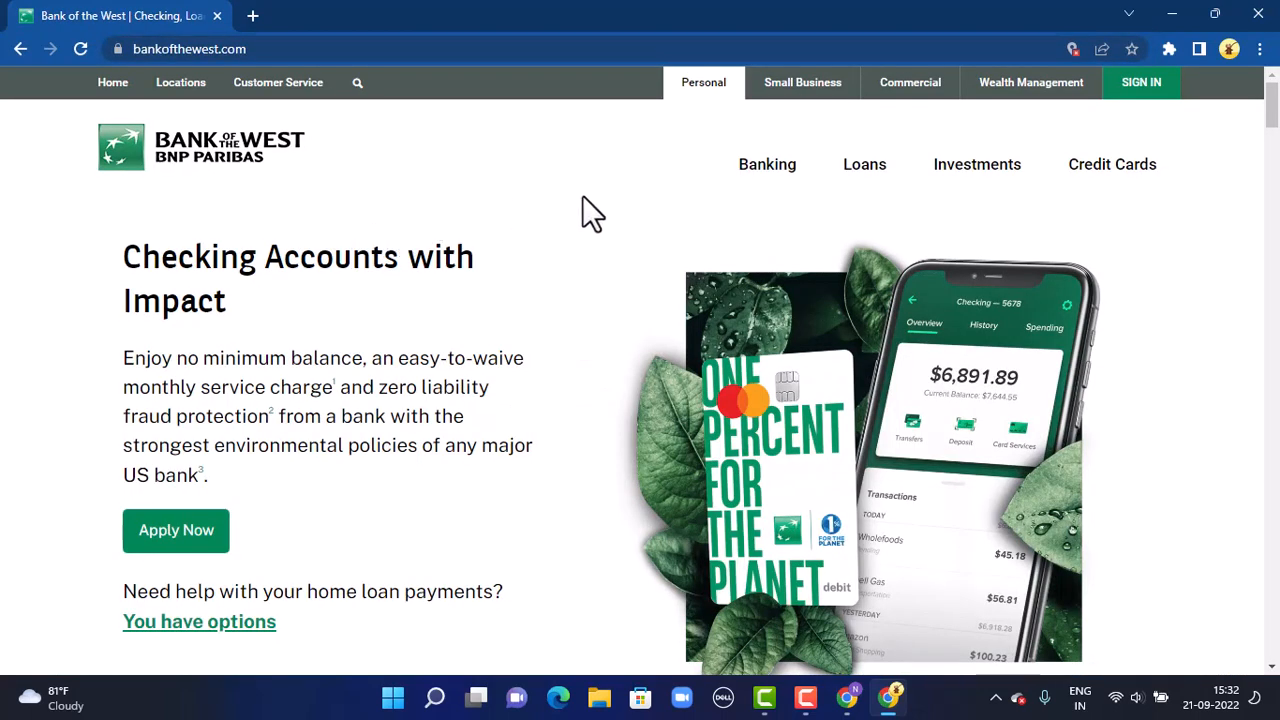
pyautogui.moveTo(845, 258)
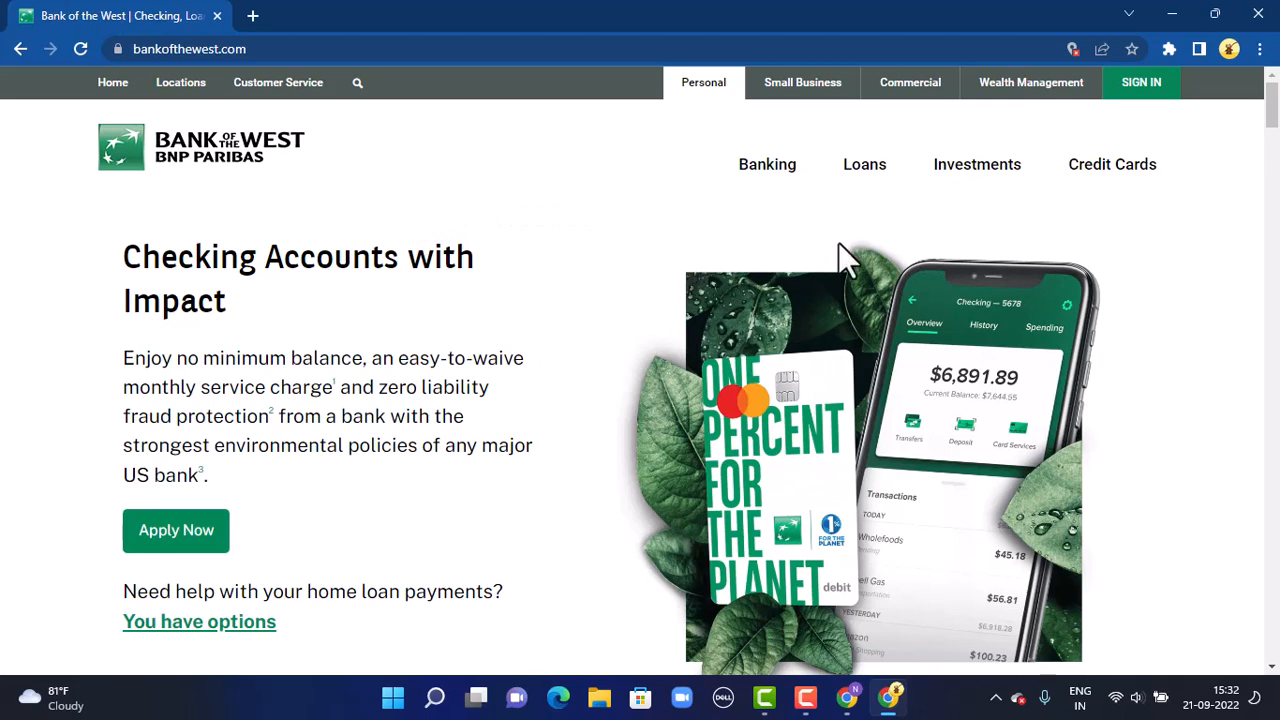
pyautogui.moveTo(1143, 101)
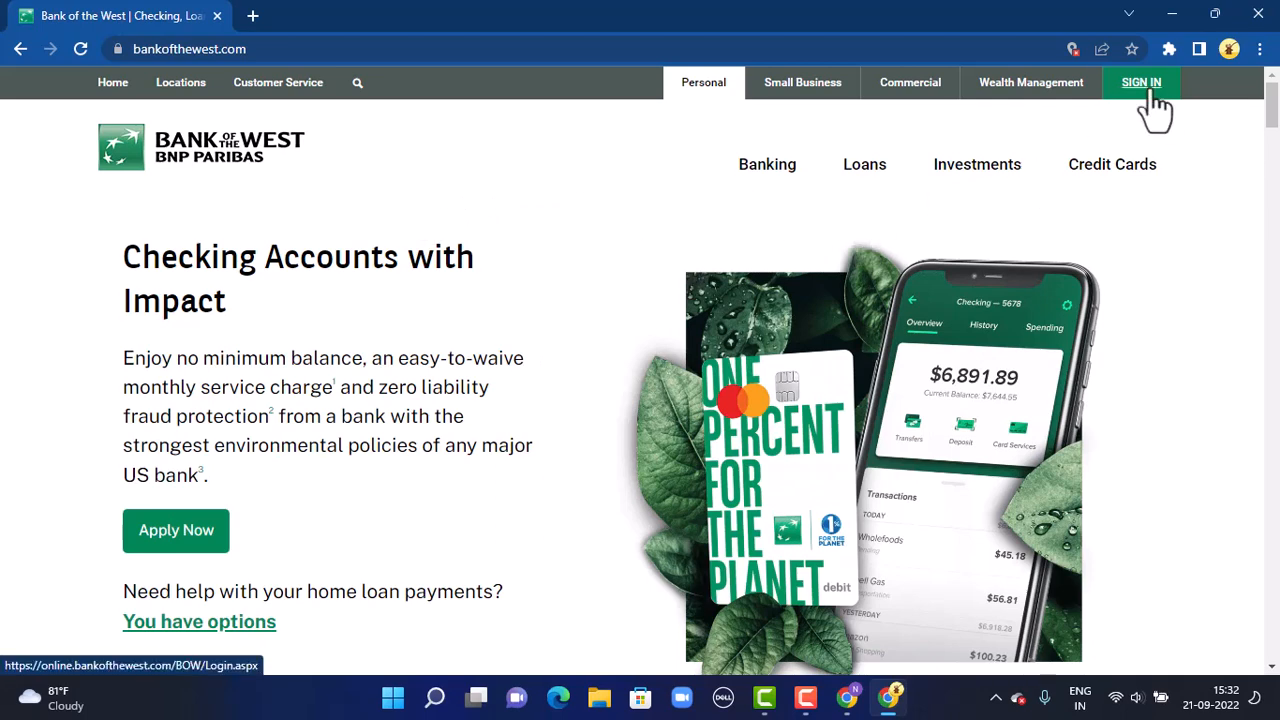
# Step: Open the Bank of the West sign-in page from the top navigation
pyautogui.click(1141, 82)
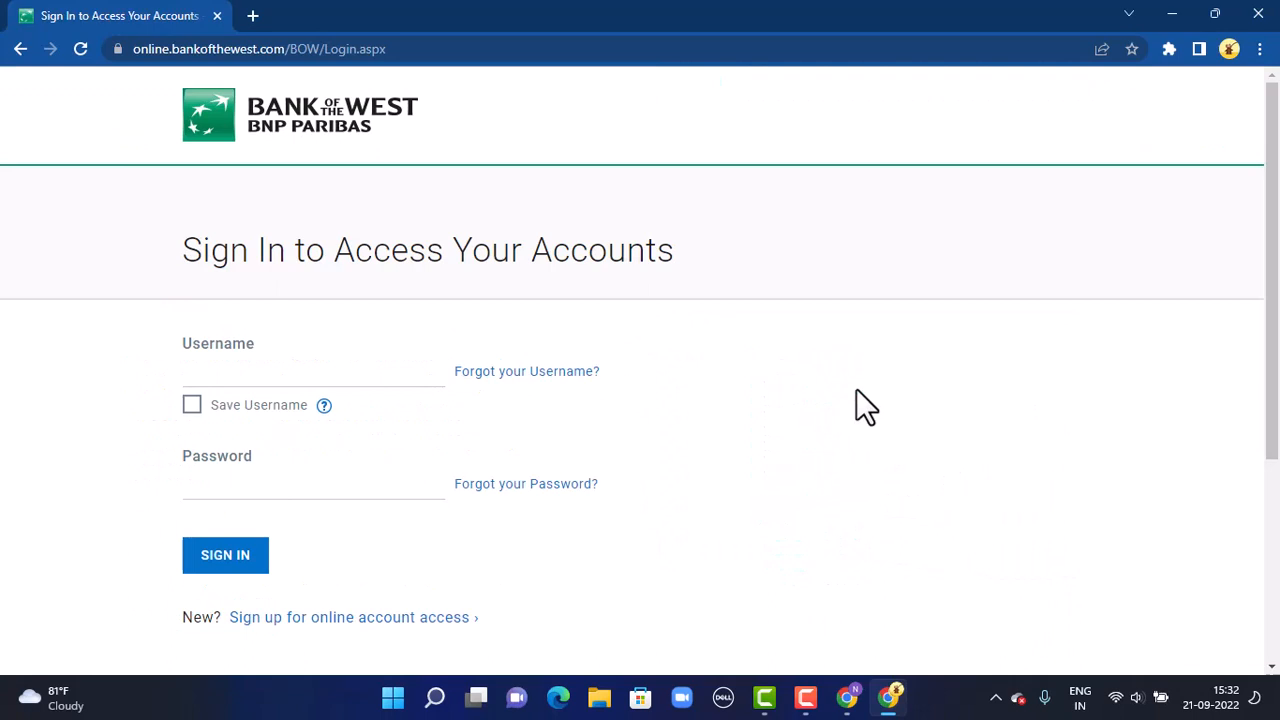
pyautogui.moveTo(873, 396)
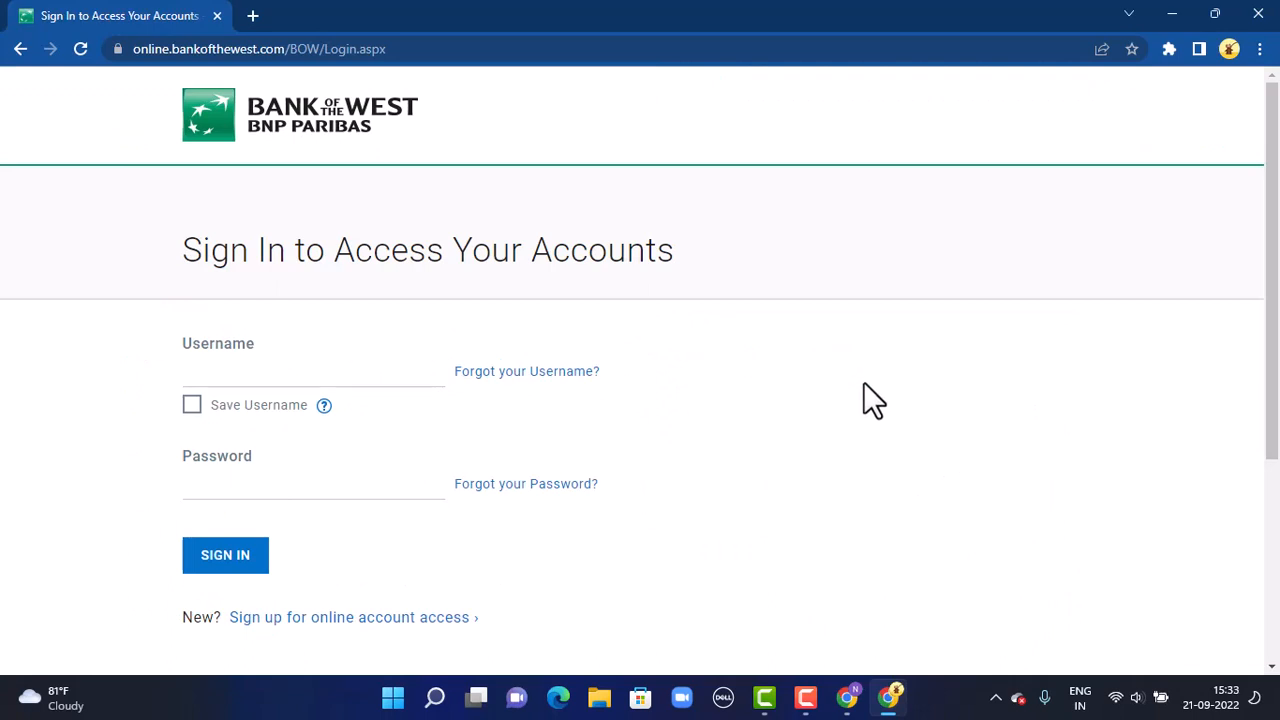
pyautogui.moveTo(870, 401)
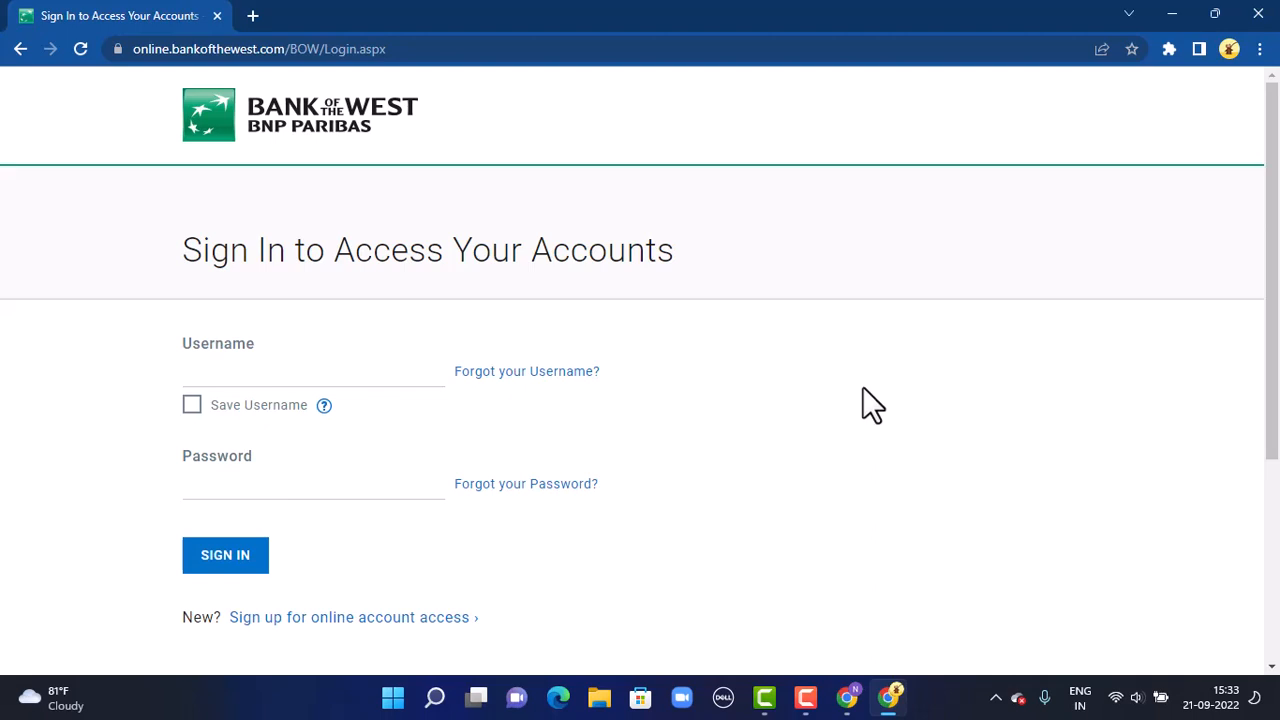
pyautogui.moveTo(912, 400)
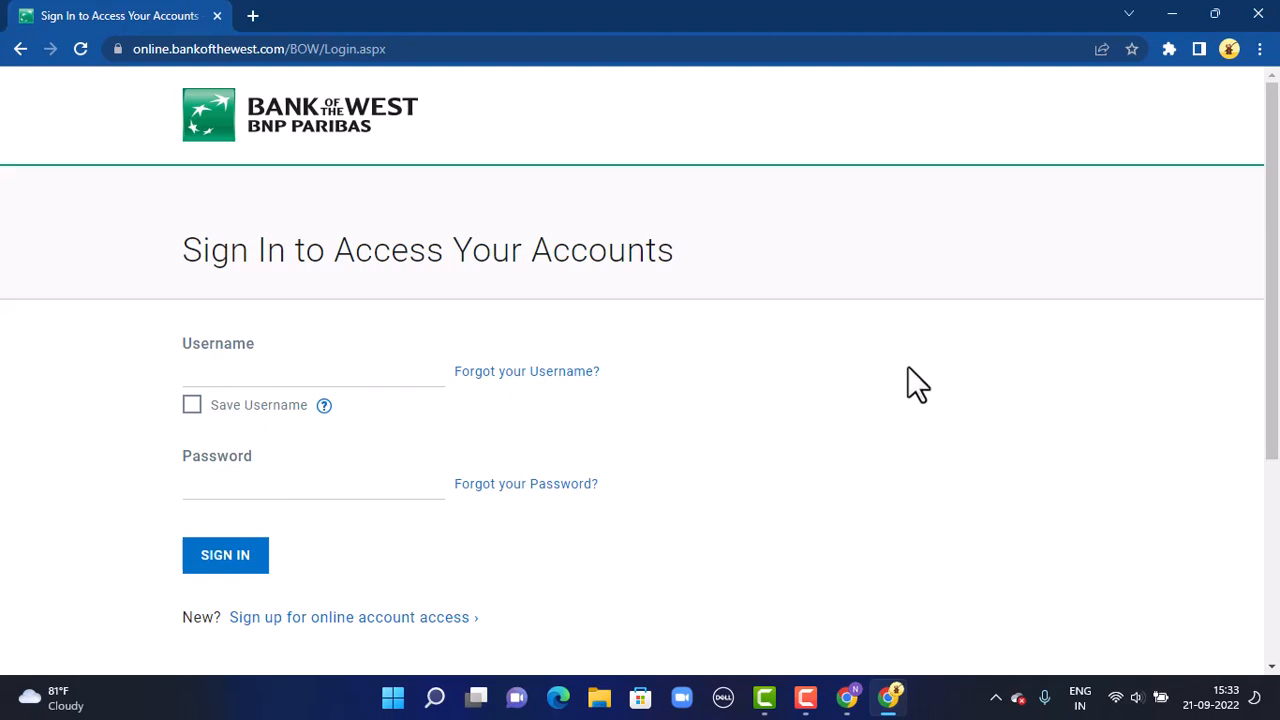
pyautogui.moveTo(430, 670)
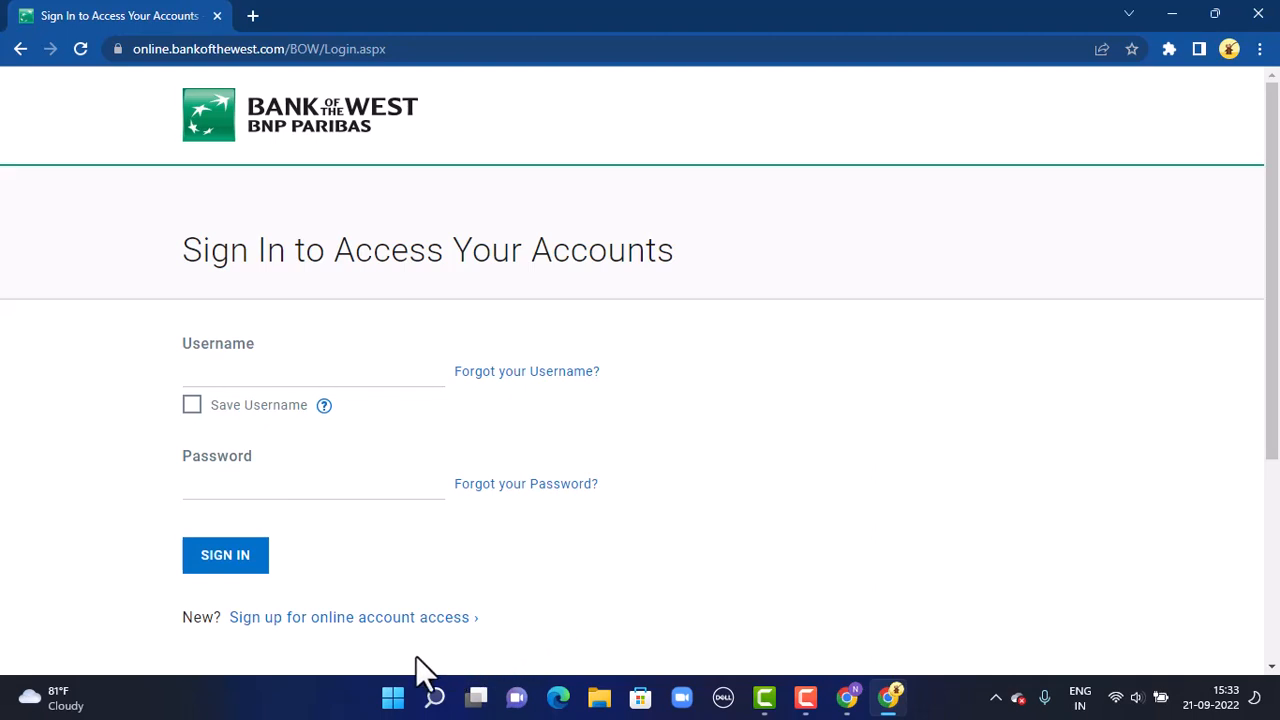
pyautogui.moveTo(372, 634)
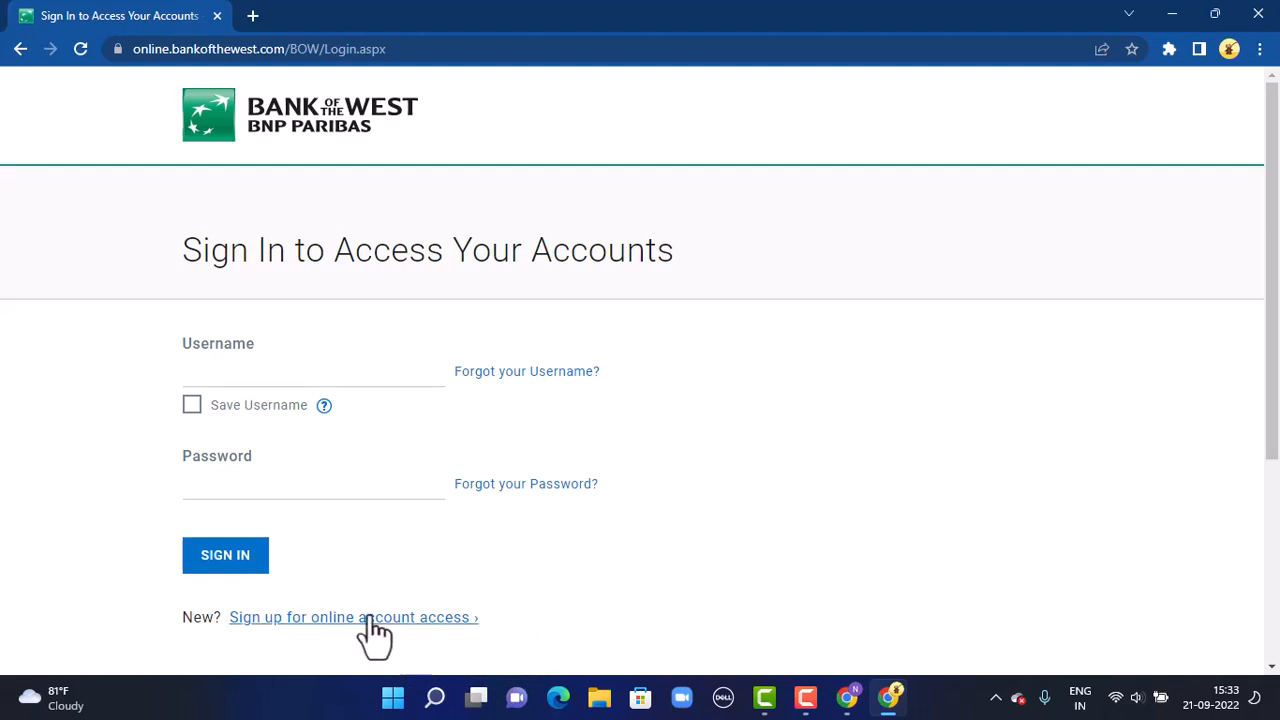
# Step: Start enrollment and answer Personal, debit card Yes, and Social Security number Yes
pyautogui.click(353, 617)
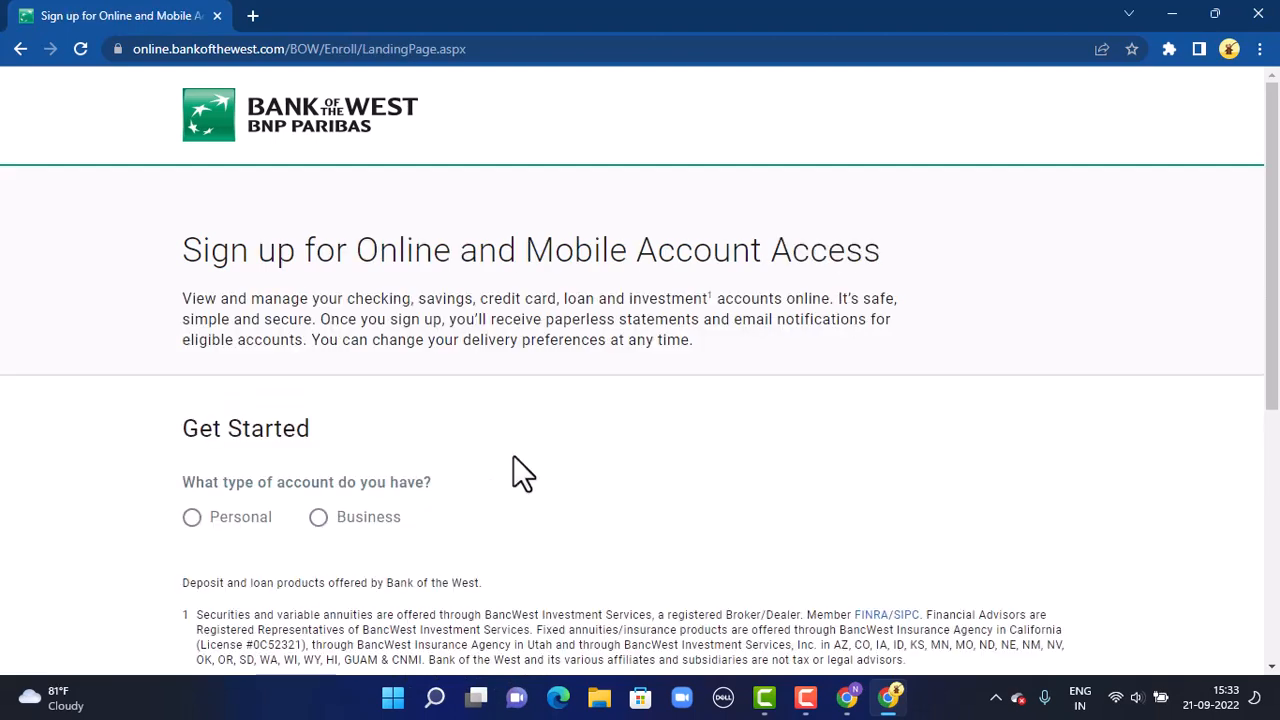
pyautogui.moveTo(648, 435)
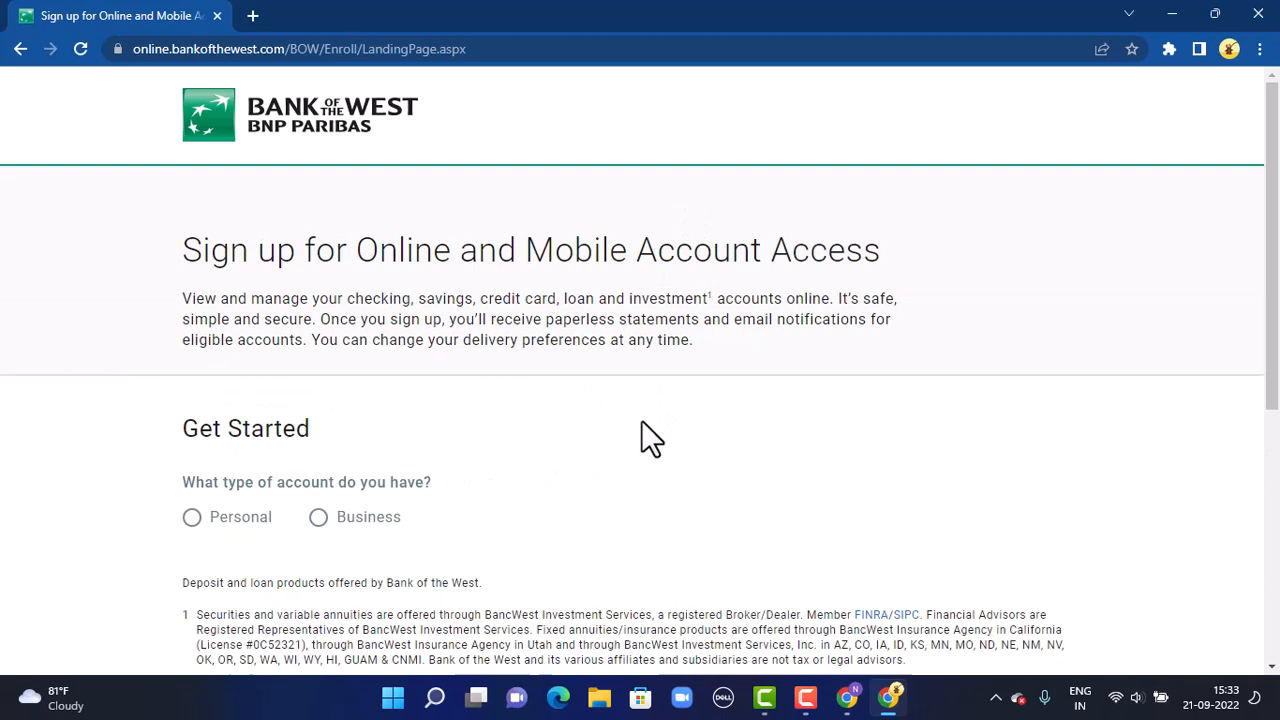
pyautogui.moveTo(227, 537)
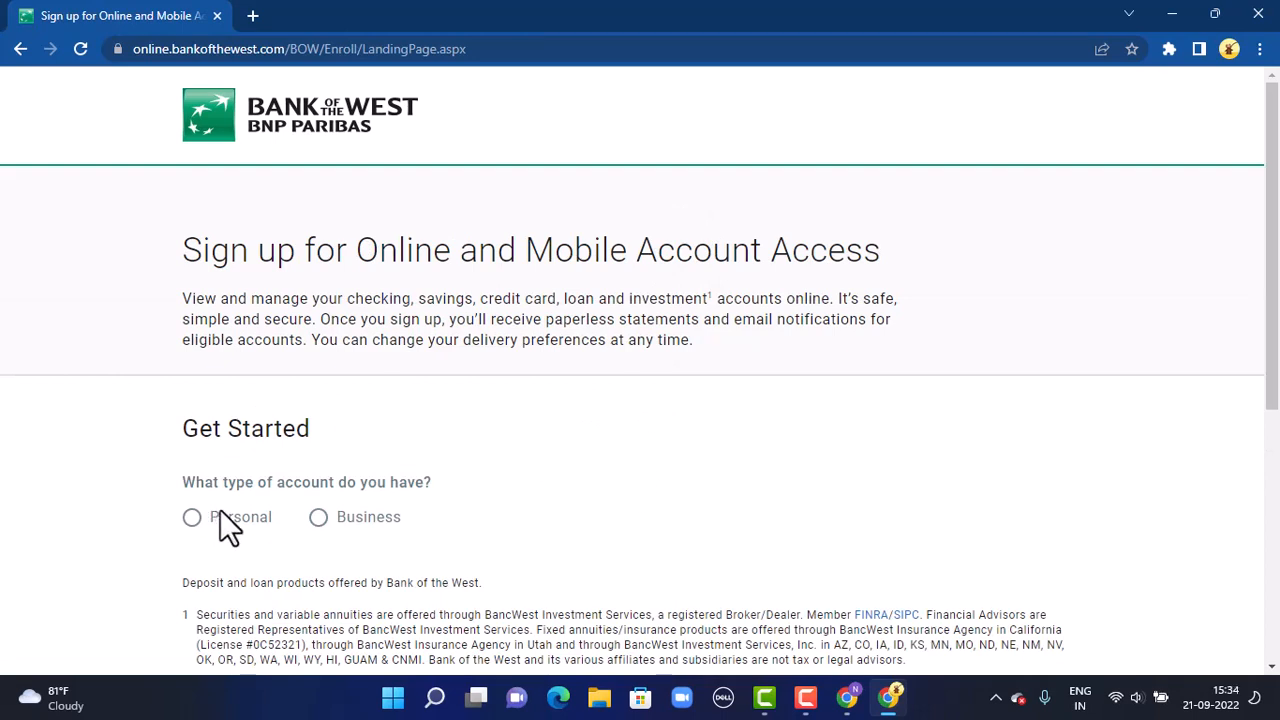
pyautogui.moveTo(225, 555)
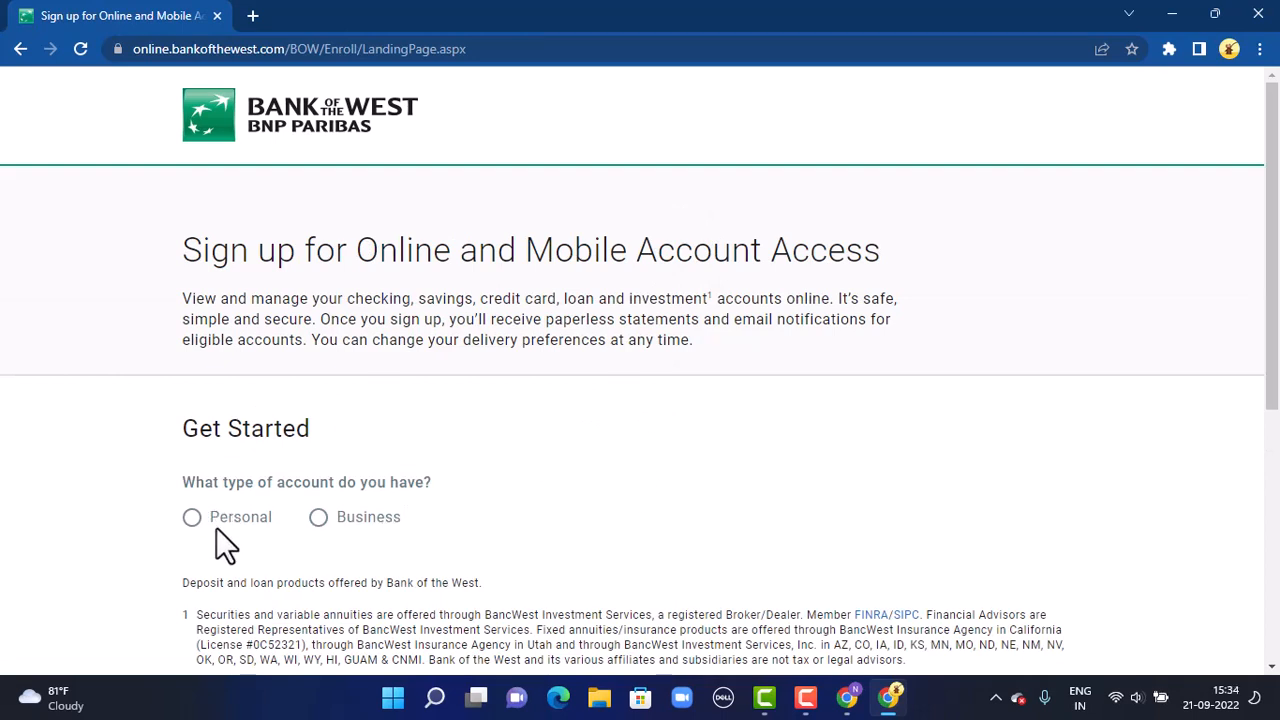
pyautogui.moveTo(205, 543)
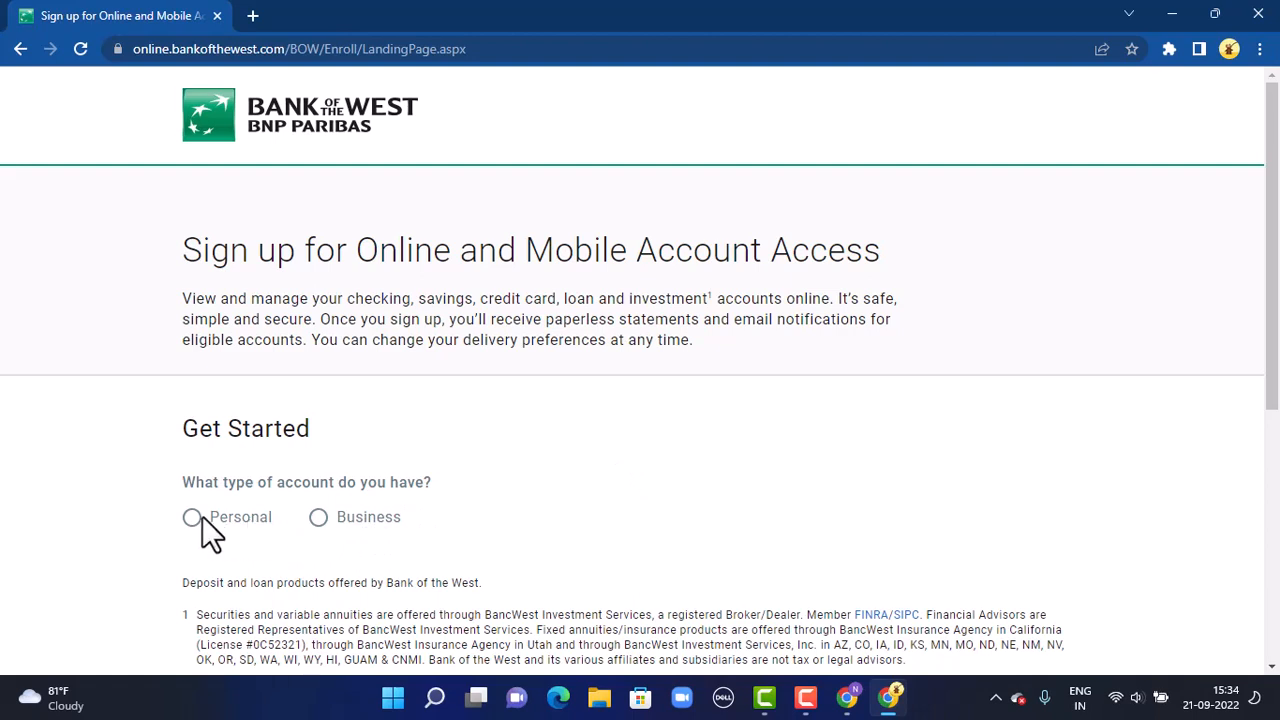
pyautogui.click(191, 517)
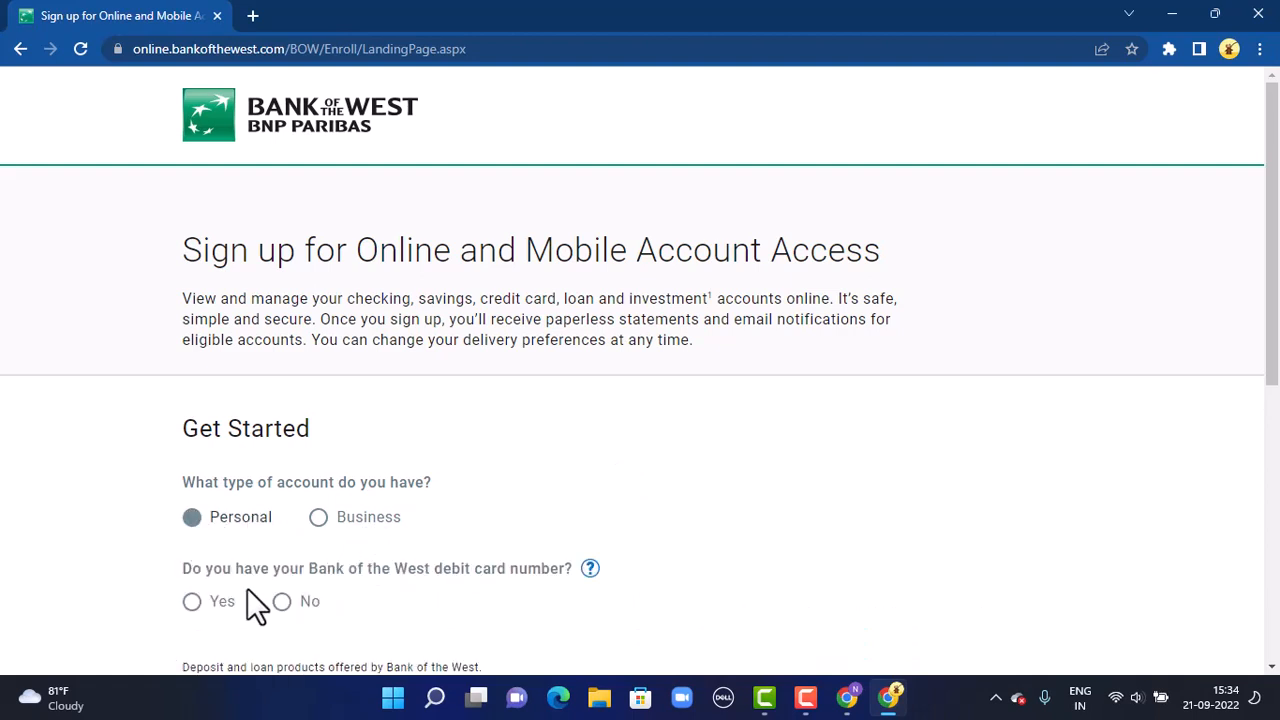
pyautogui.moveTo(263, 580)
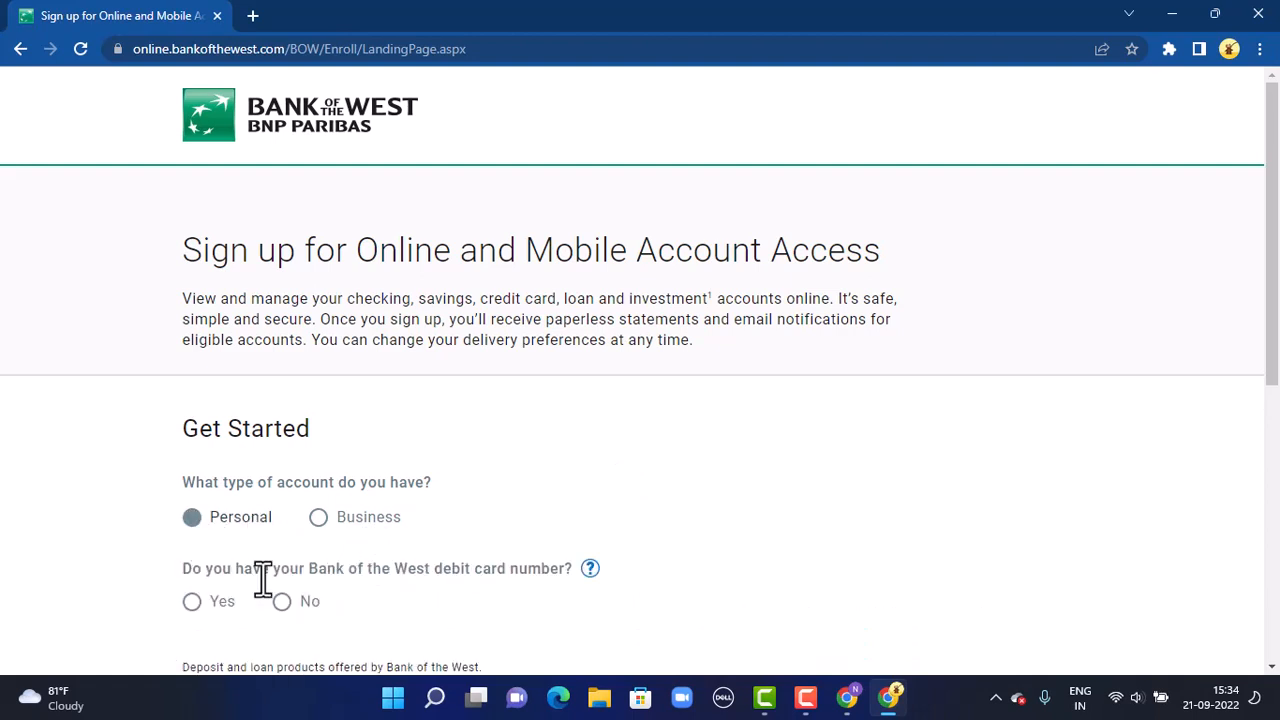
pyautogui.moveTo(445, 578)
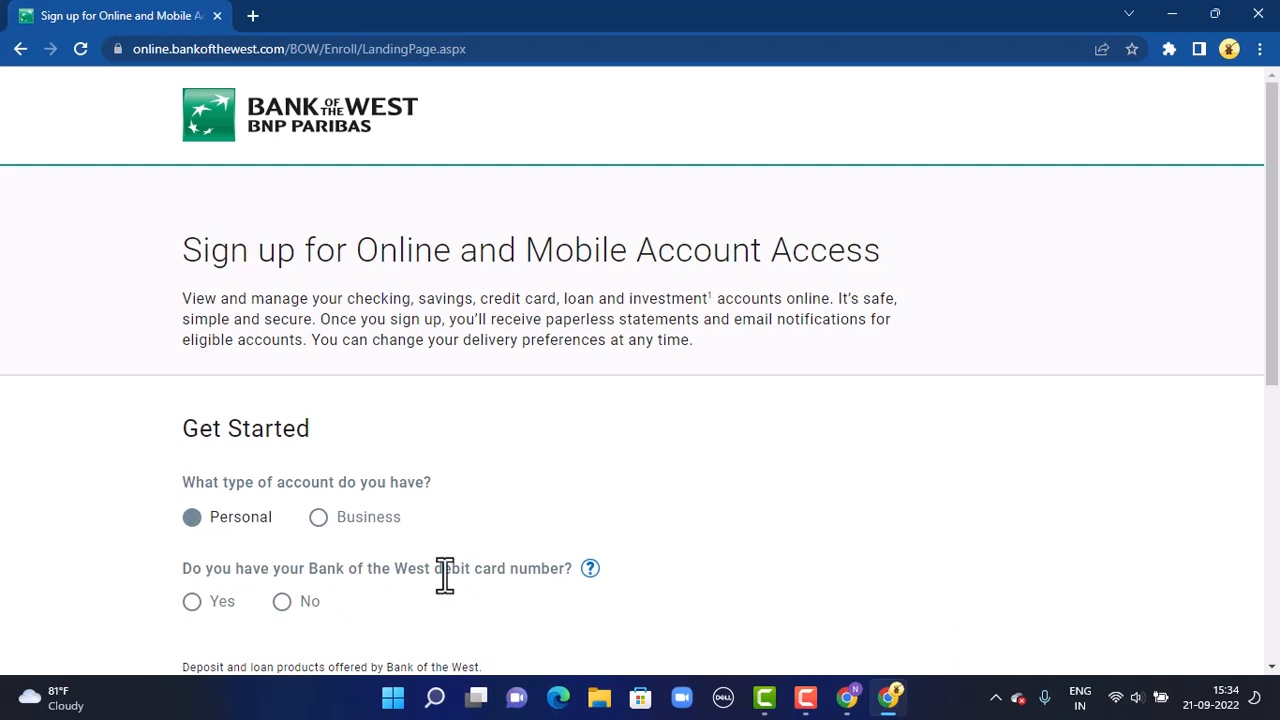
pyautogui.moveTo(414, 598)
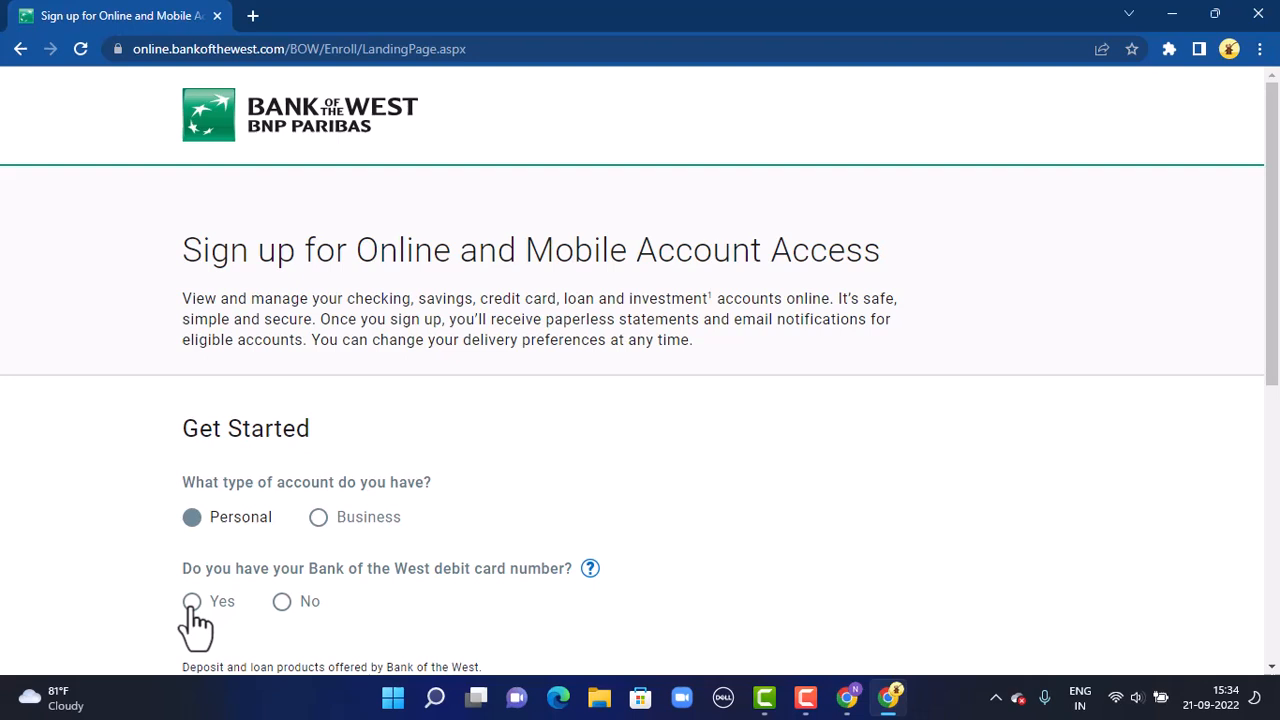
pyautogui.click(191, 601)
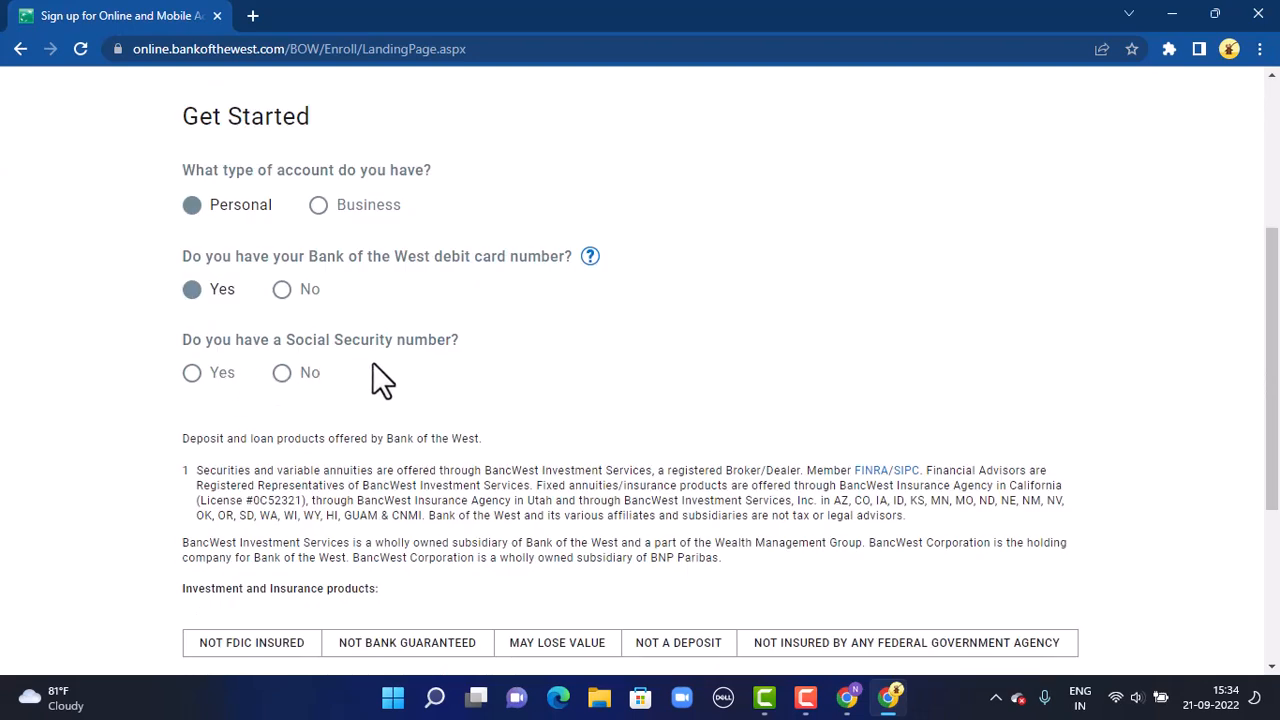
pyautogui.moveTo(226, 402)
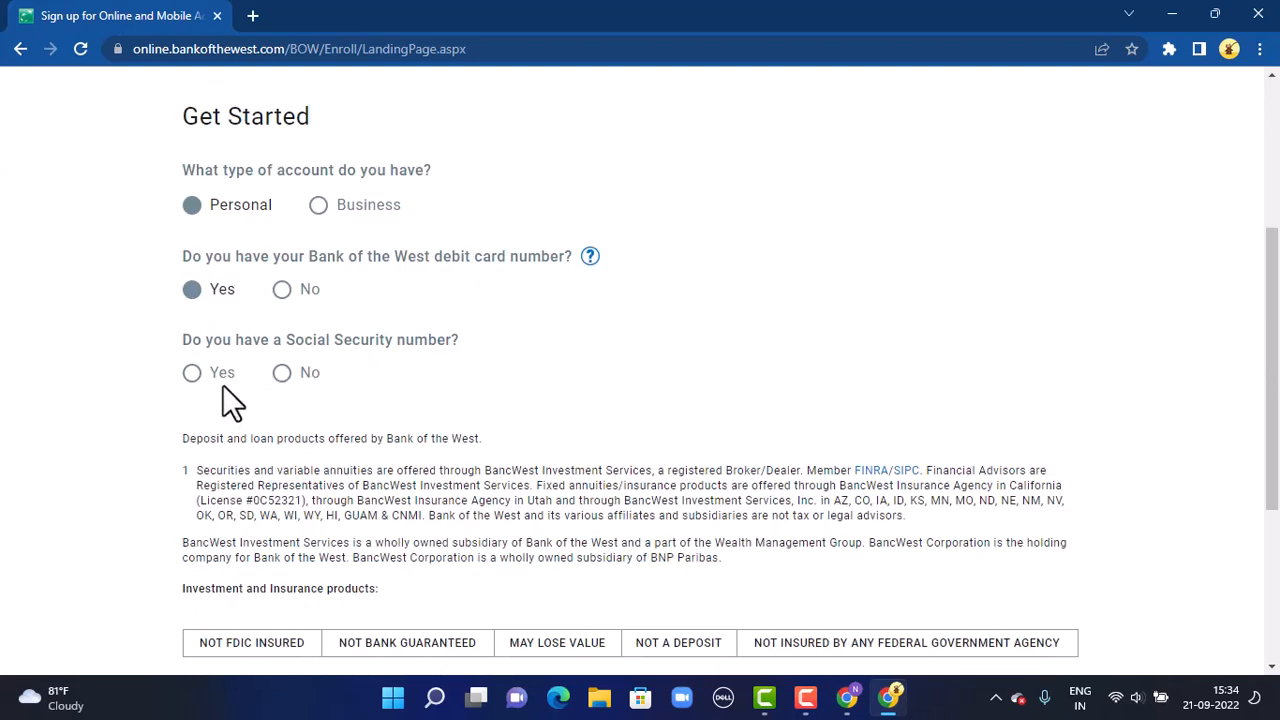
pyautogui.moveTo(345, 395)
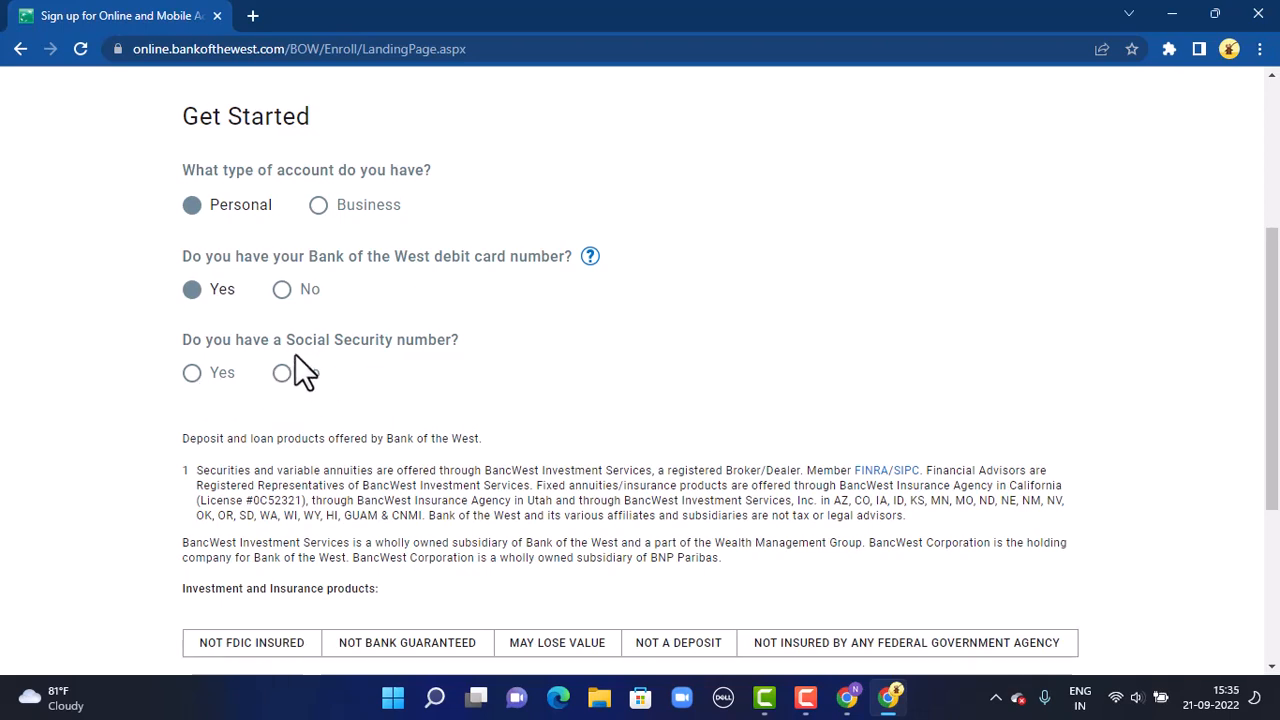
pyautogui.click(191, 373)
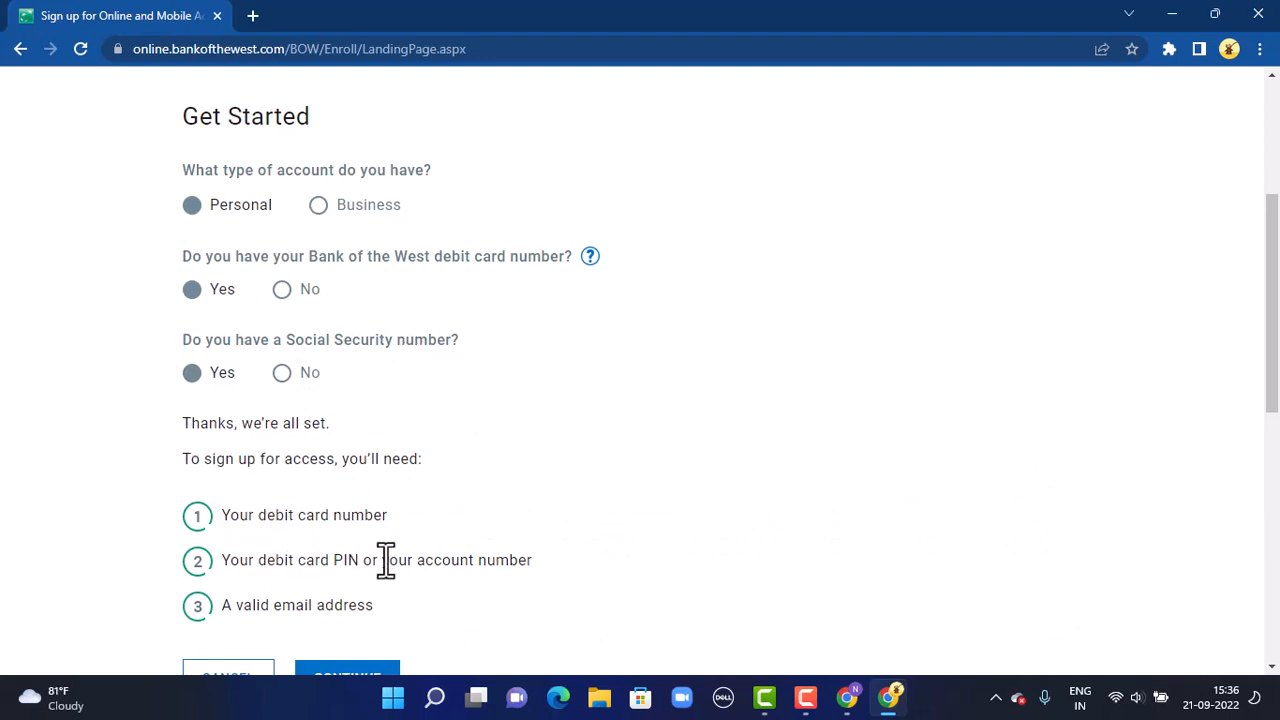
pyautogui.moveTo(335, 605)
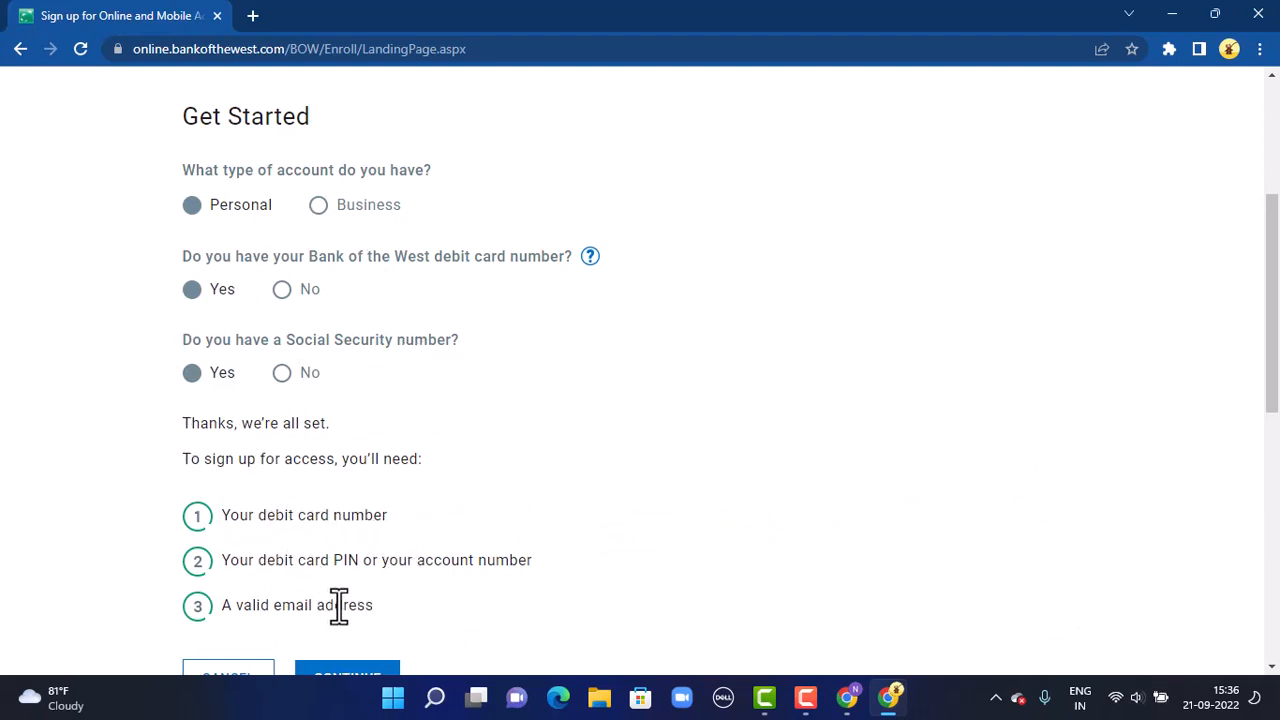
pyautogui.scroll(-3)
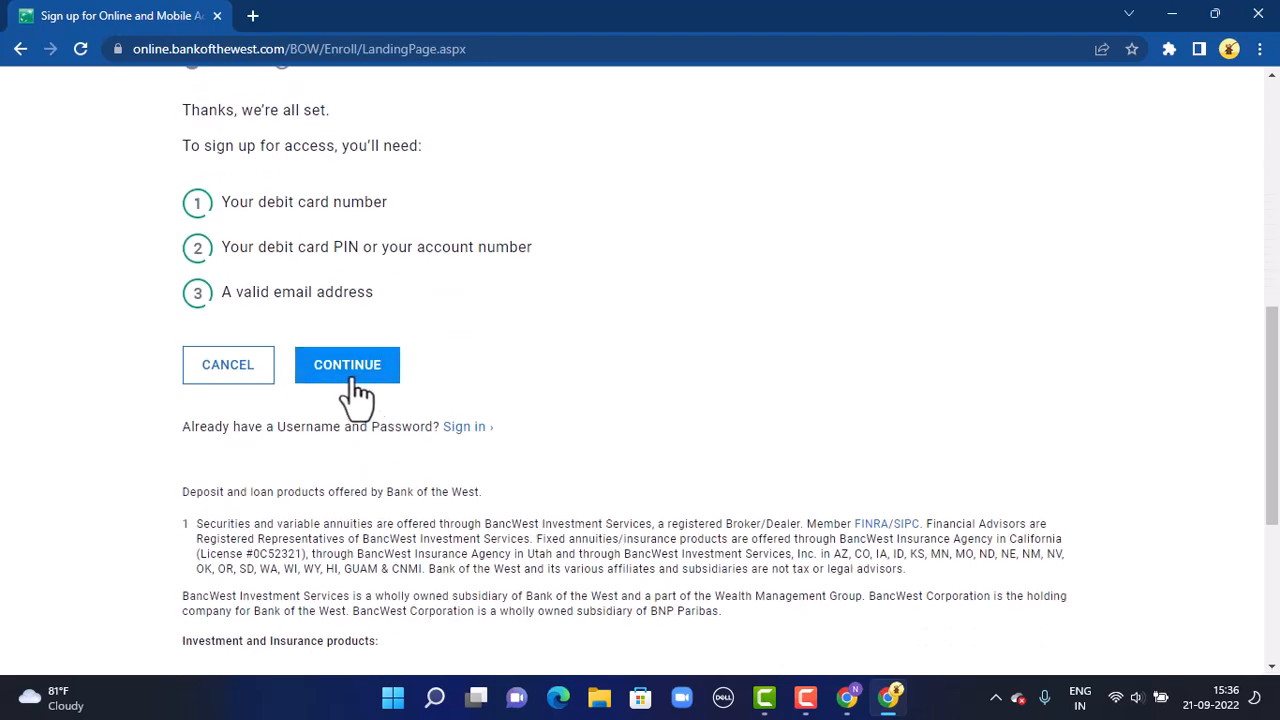
# Step: Continue to Enter Your Account Information and scroll down to the terms and Continue button
pyautogui.click(347, 364)
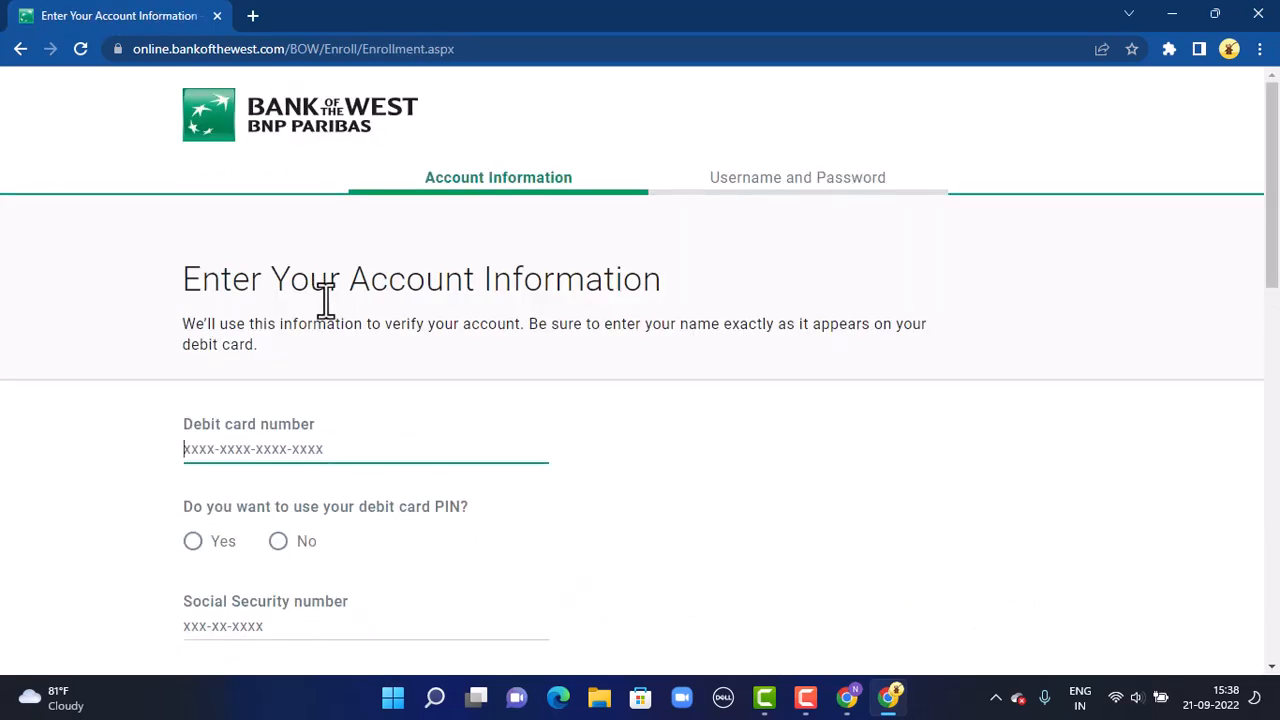
pyautogui.moveTo(205, 438)
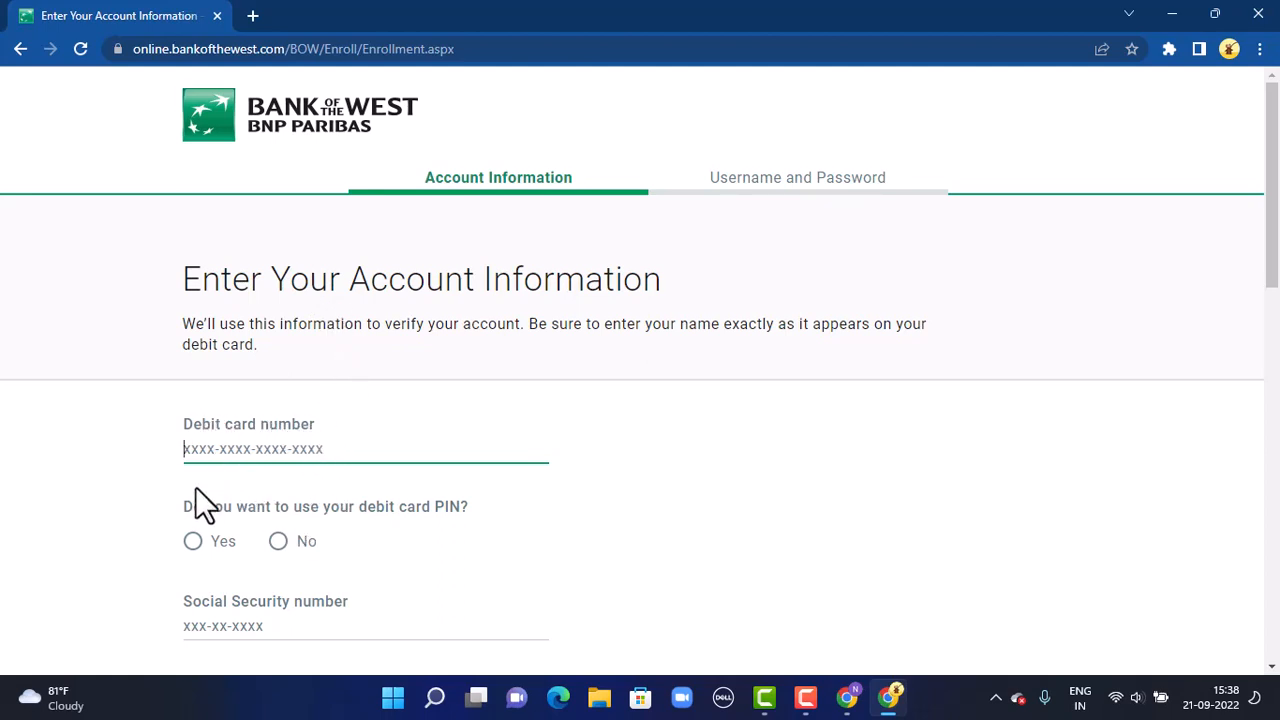
pyautogui.scroll(-3)
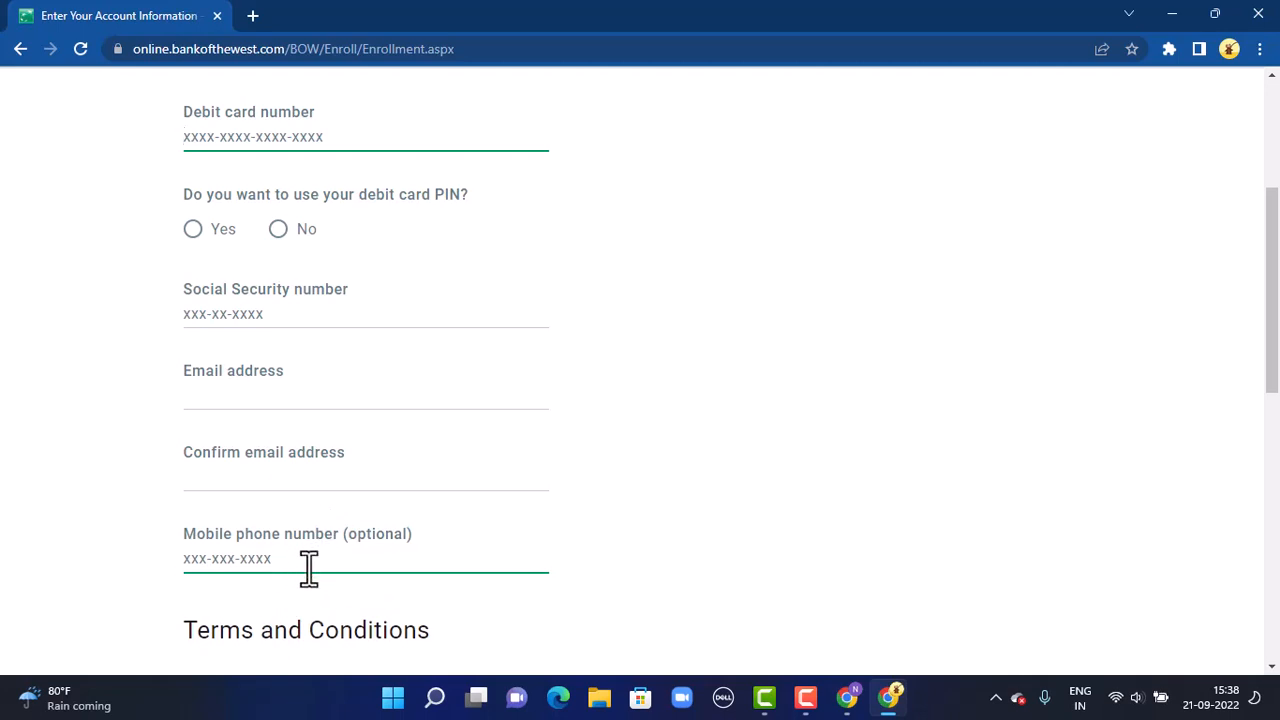
pyautogui.scroll(-3)
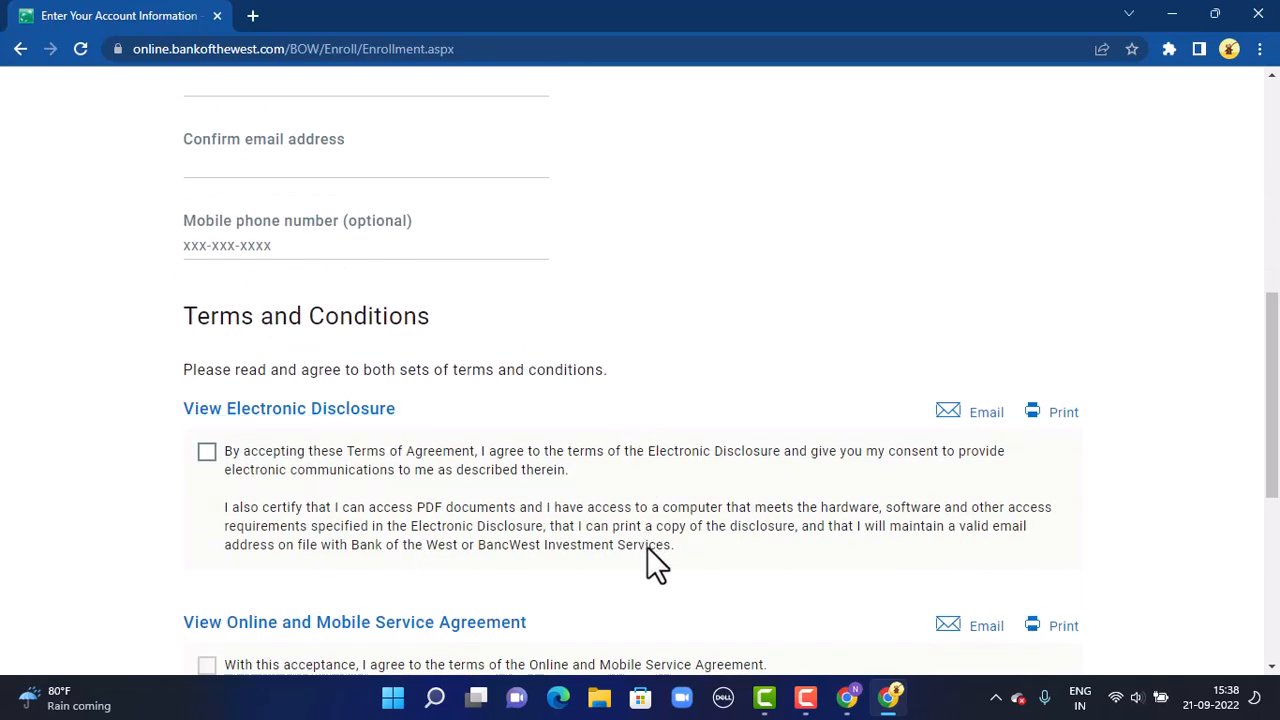
pyautogui.scroll(-3)
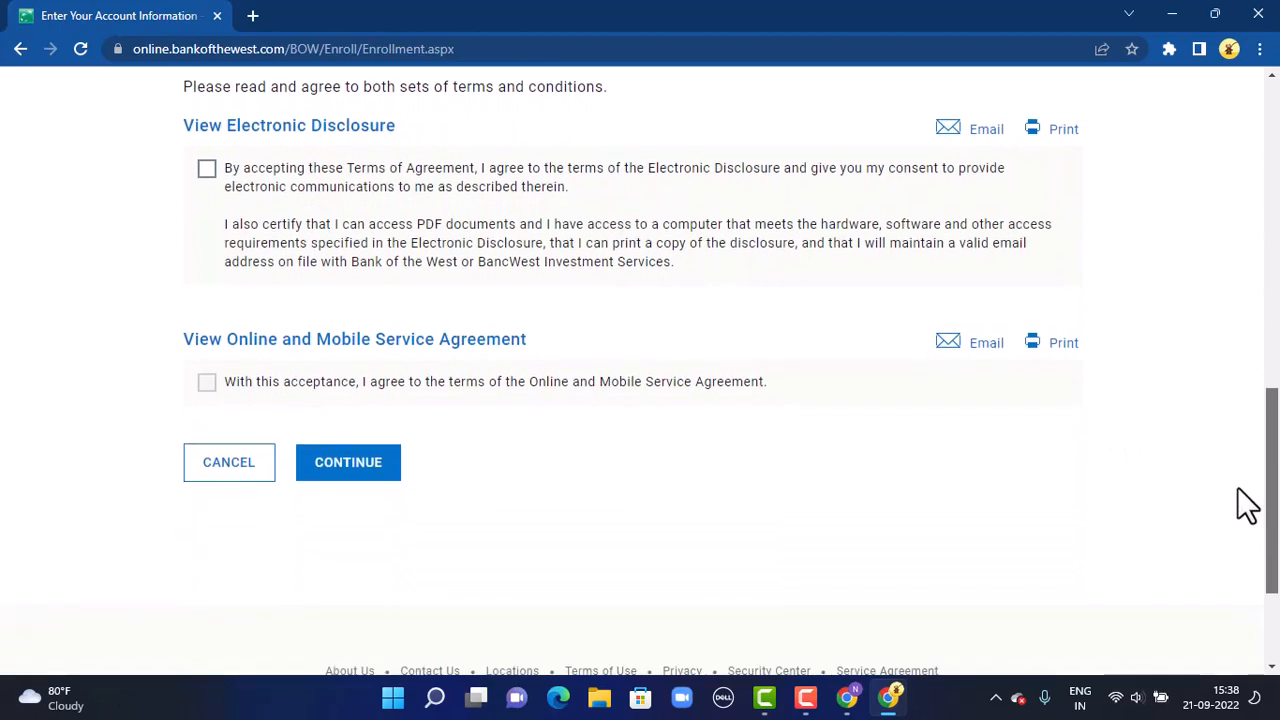
pyautogui.scroll(-3)
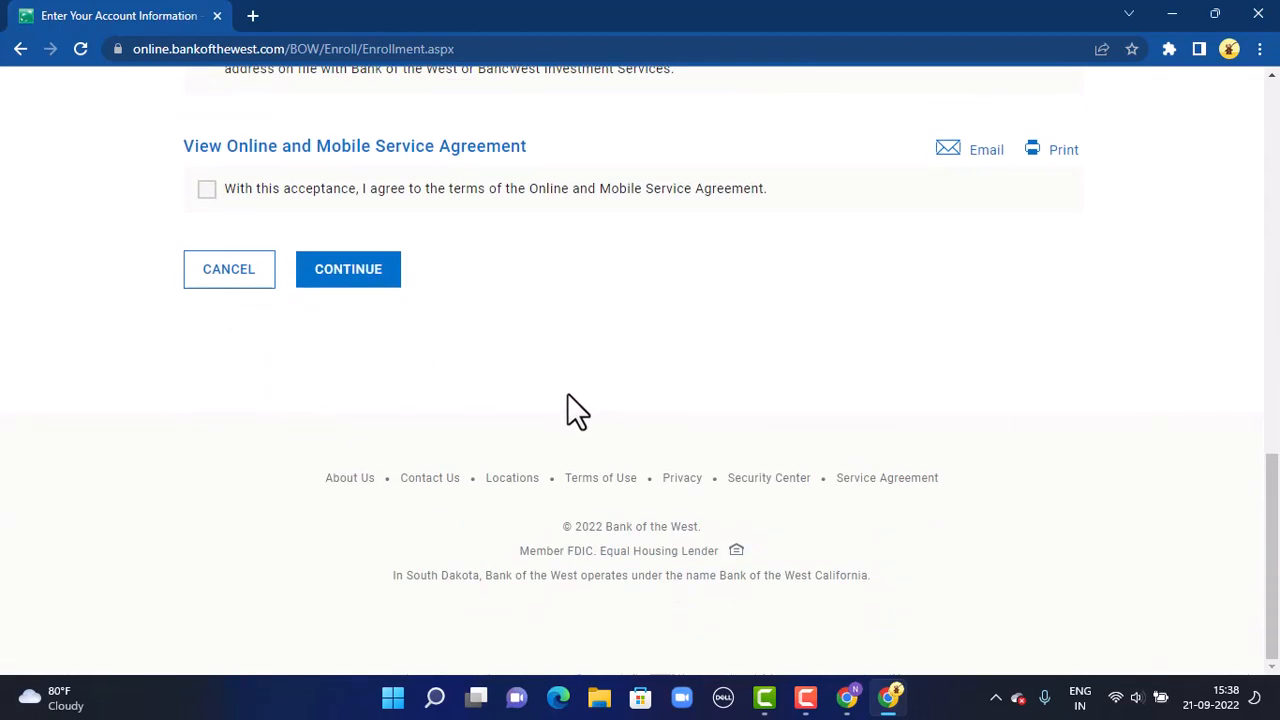